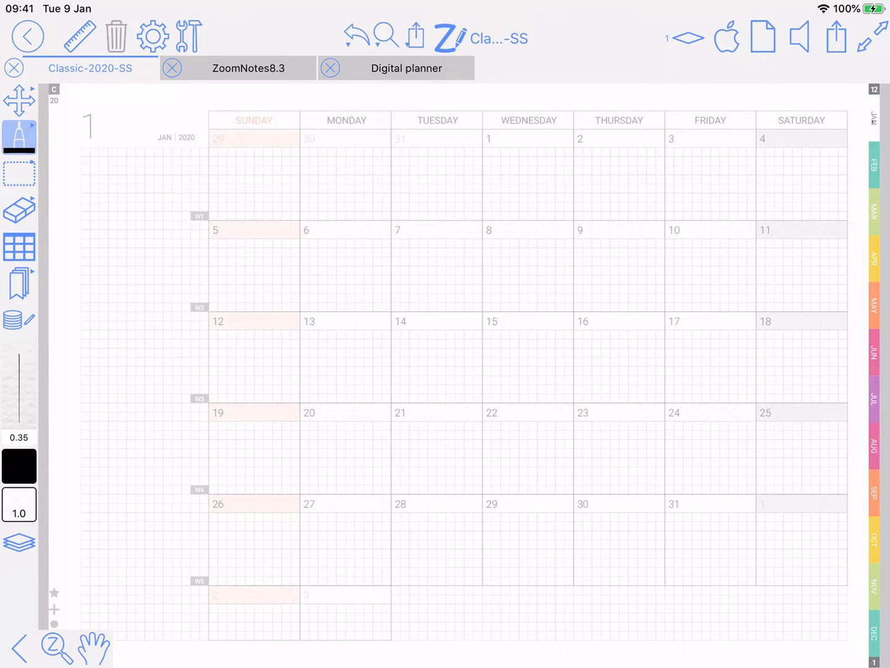
Add a new page layer above layer 1 and name it 'EventAreas'.
{"action": "left_click", "coordinate": [763, 37]}
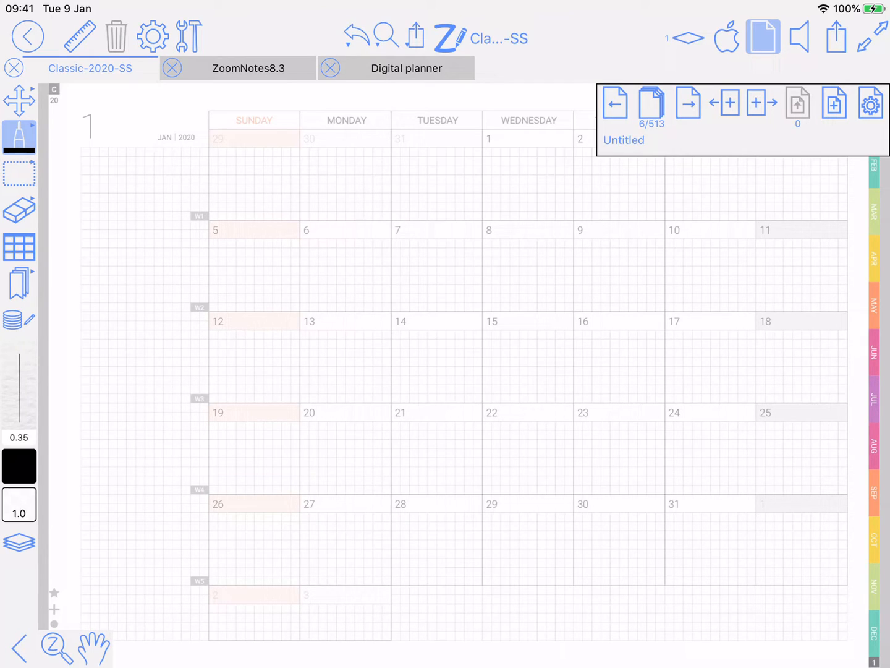
{"action": "left_click", "coordinate": [688, 38]}
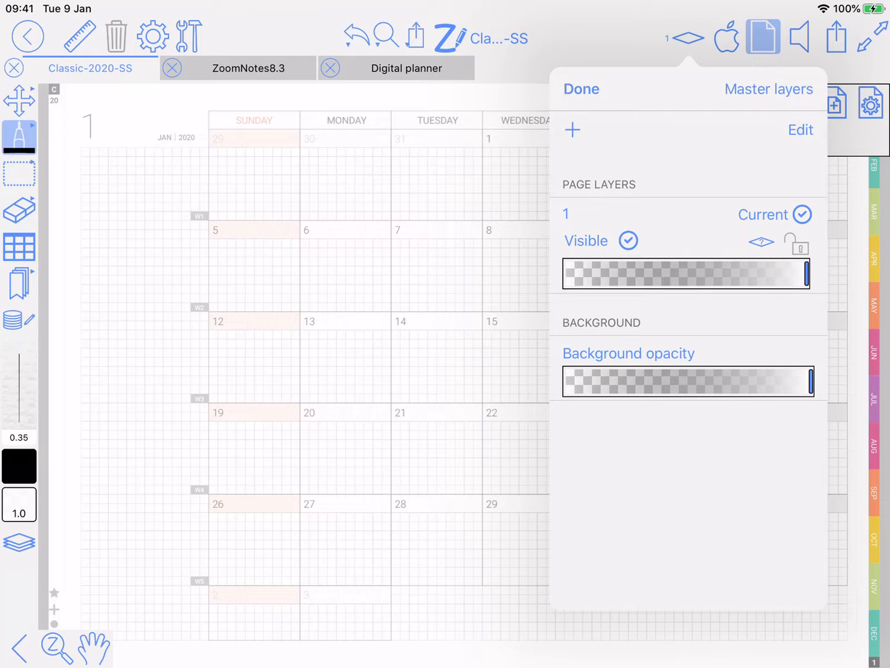
{"action": "left_click", "coordinate": [572, 130]}
{"action": "type", "text": "Eveb"}
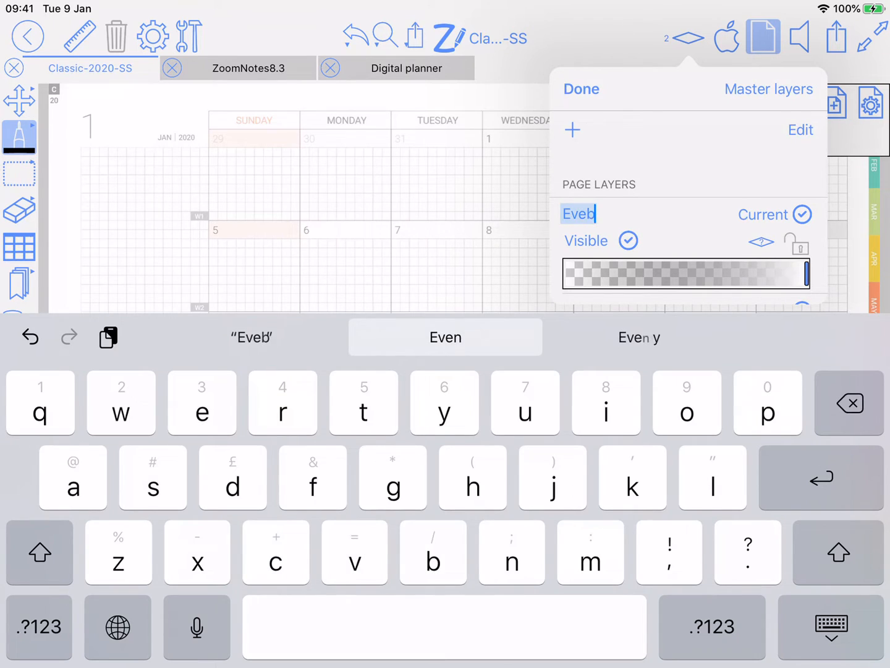
{"action": "key", "text": "backspace"}
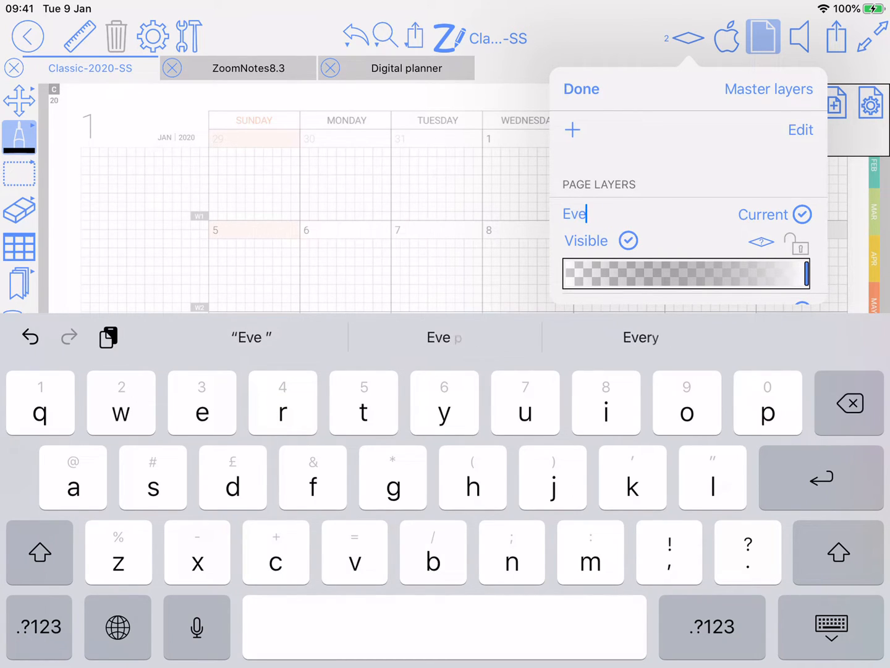
{"action": "type", "text": "nt"}
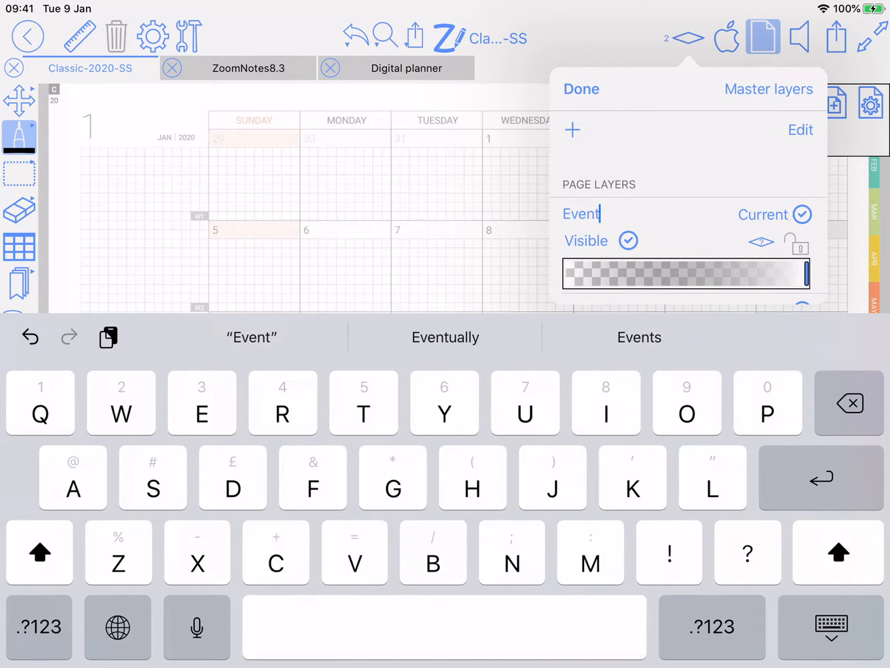
{"action": "type", "text": "Areas"}
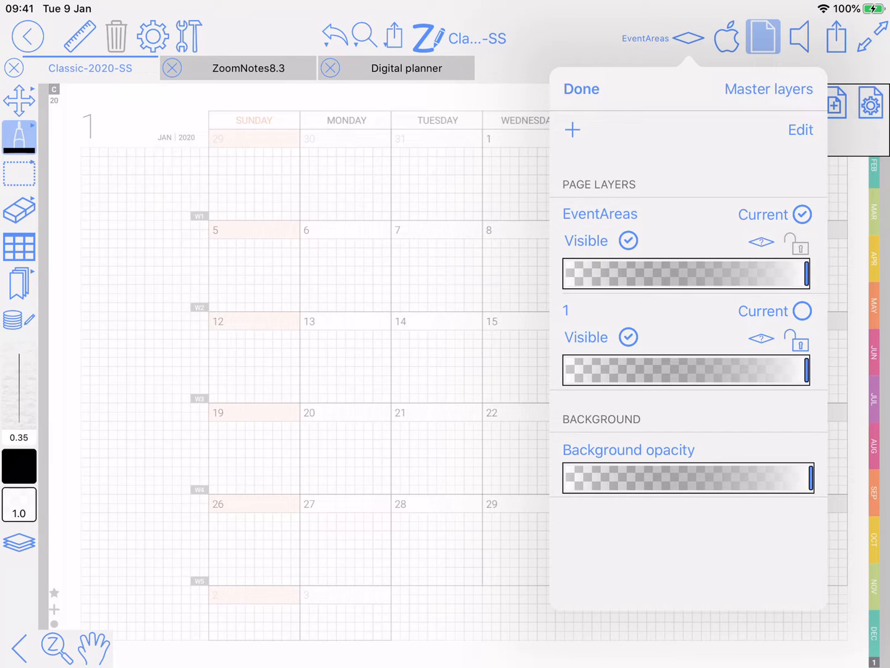
Draw a 7-column table across the January date grid on the EventAreas layer.
{"action": "left_click", "coordinate": [580, 89]}
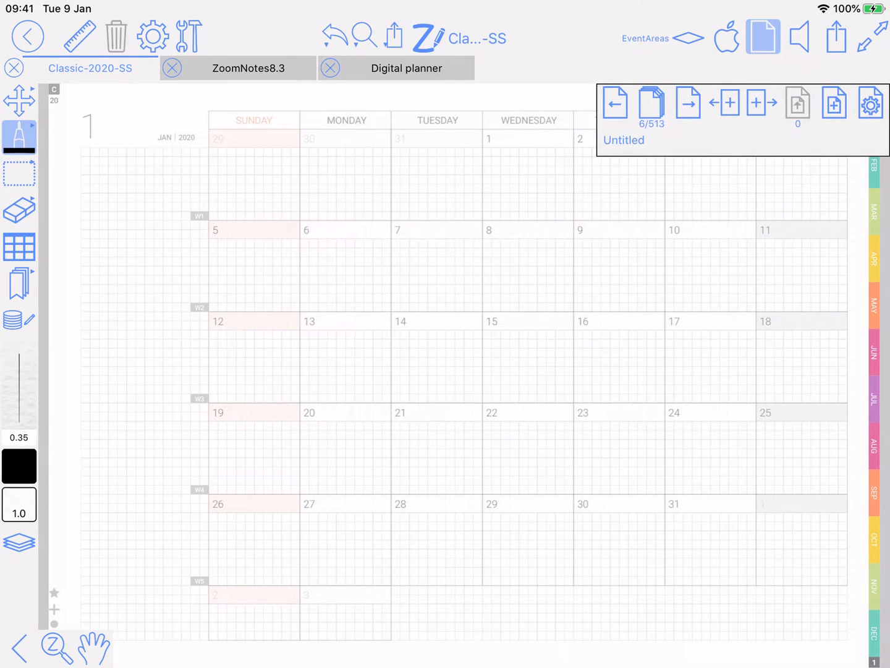
{"action": "left_click", "coordinate": [763, 35]}
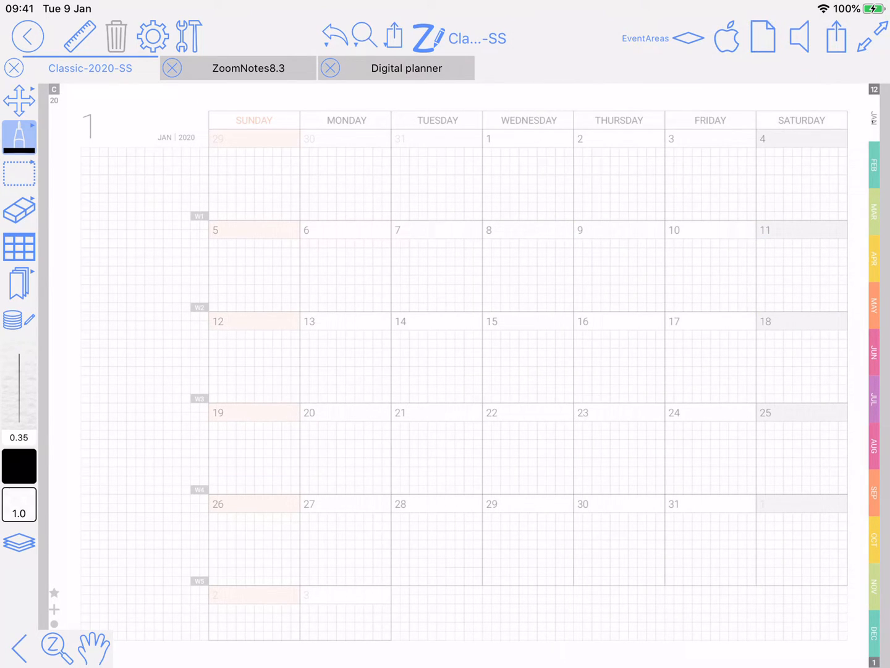
{"action": "left_click", "coordinate": [19, 246]}
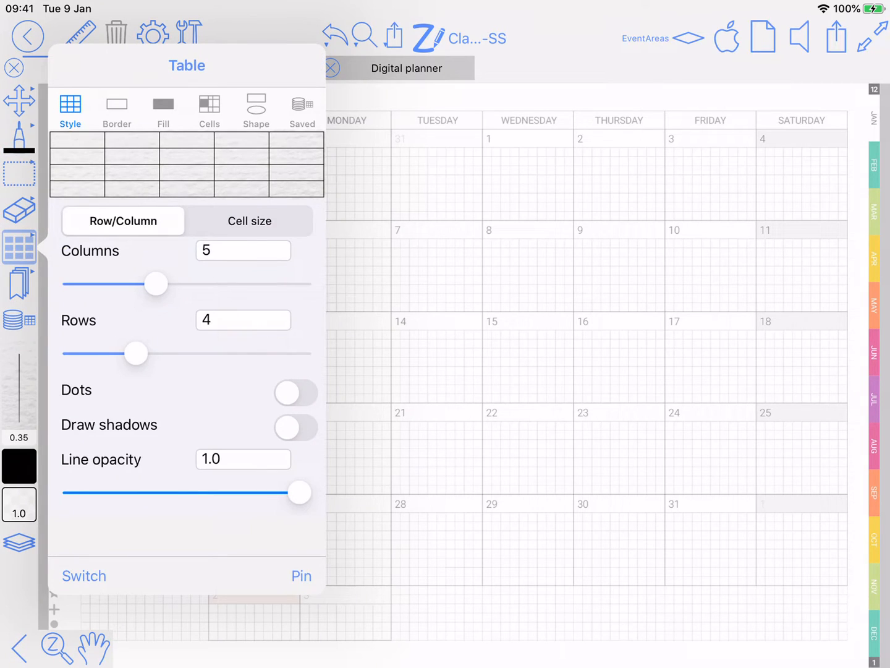
{"action": "left_click_drag", "start_coordinate": [156, 283], "coordinate": [178, 283]}
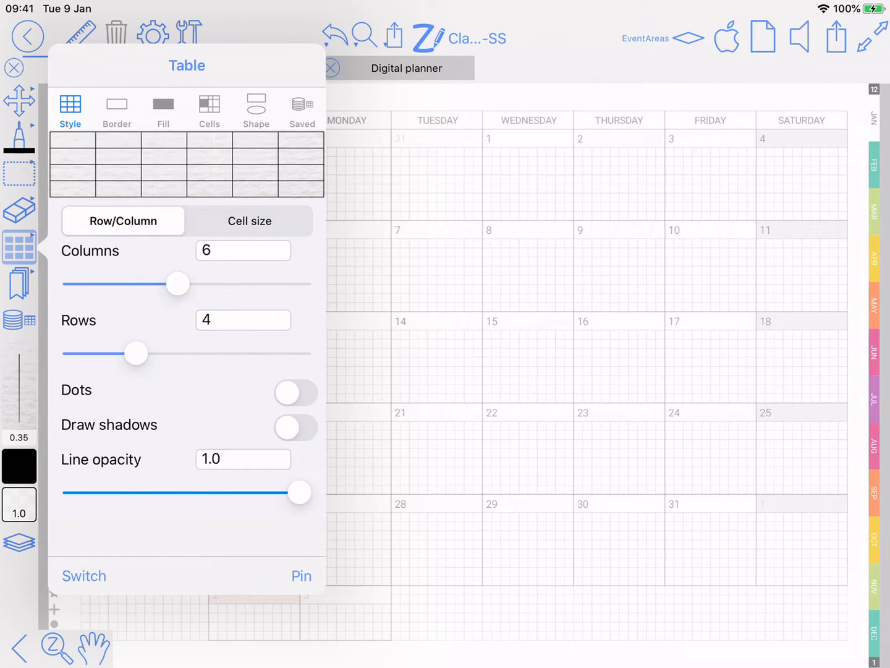
{"action": "left_click_drag", "start_coordinate": [177, 283], "coordinate": [204, 283]}
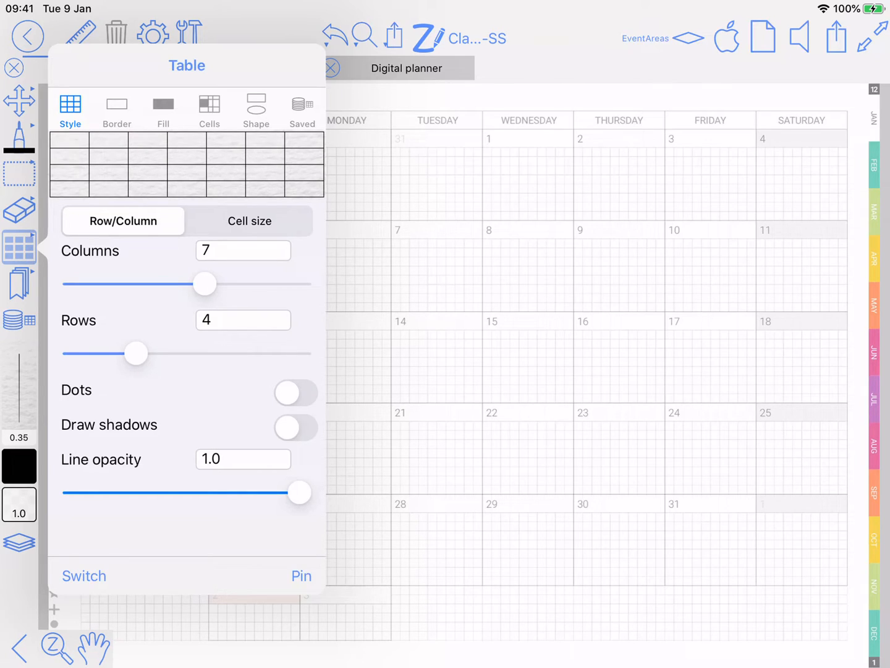
{"action": "left_click_drag", "start_coordinate": [136, 353], "coordinate": [155, 353]}
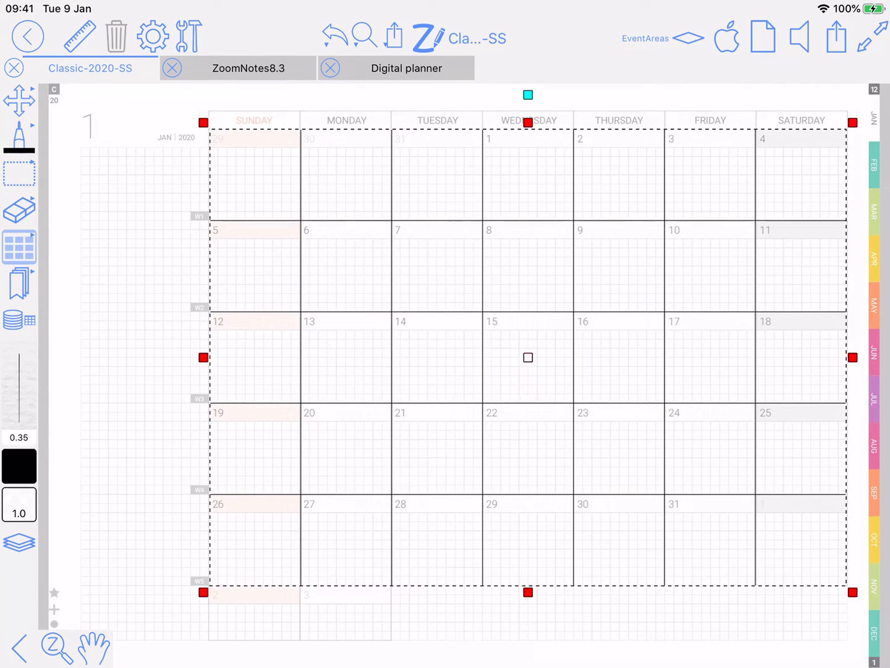
Review the drawn table's settings, then close them.
{"action": "left_click", "coordinate": [19, 246]}
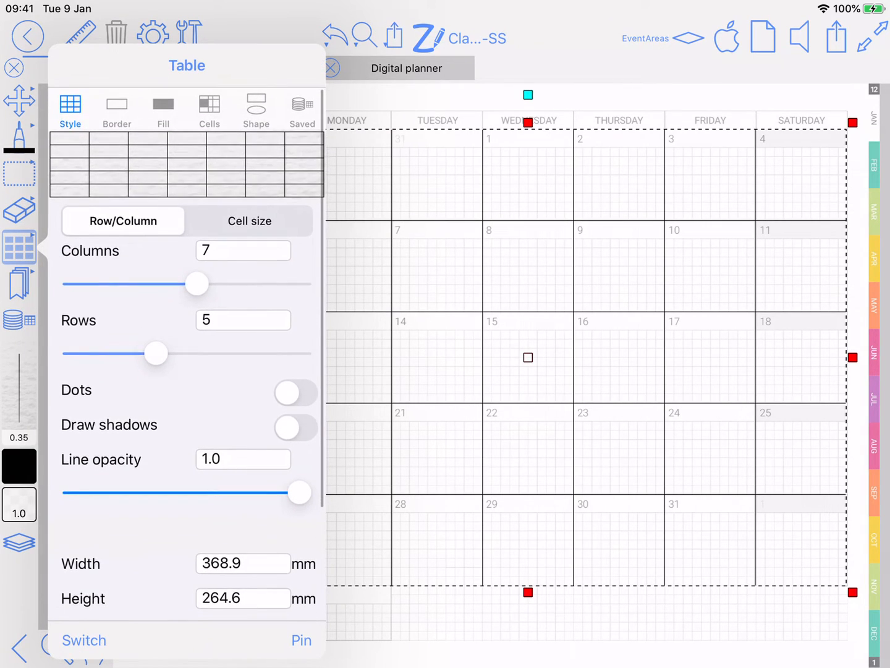
{"action": "scroll", "scroll_direction": "down", "scroll_amount": 3}
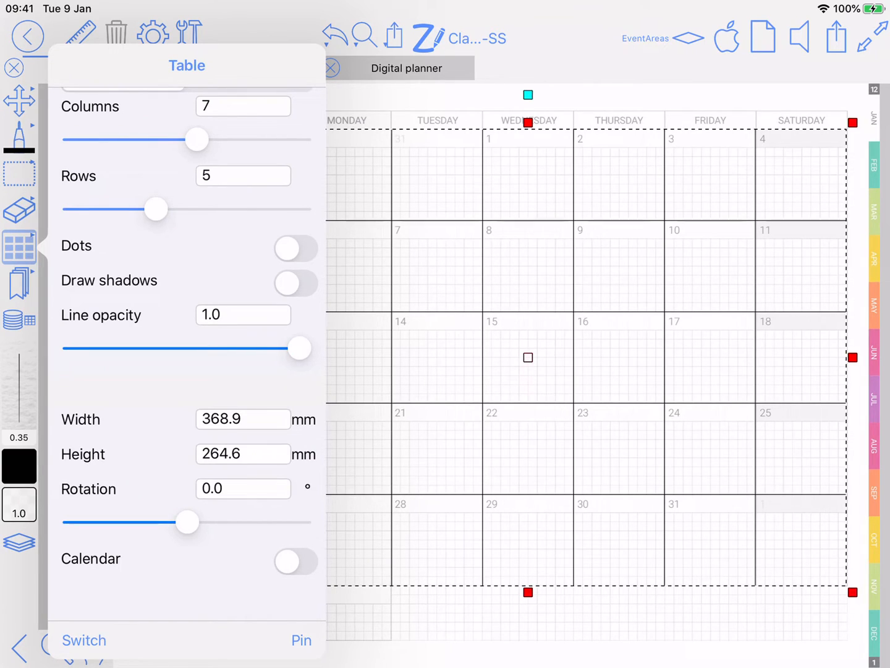
{"action": "left_click", "coordinate": [296, 561]}
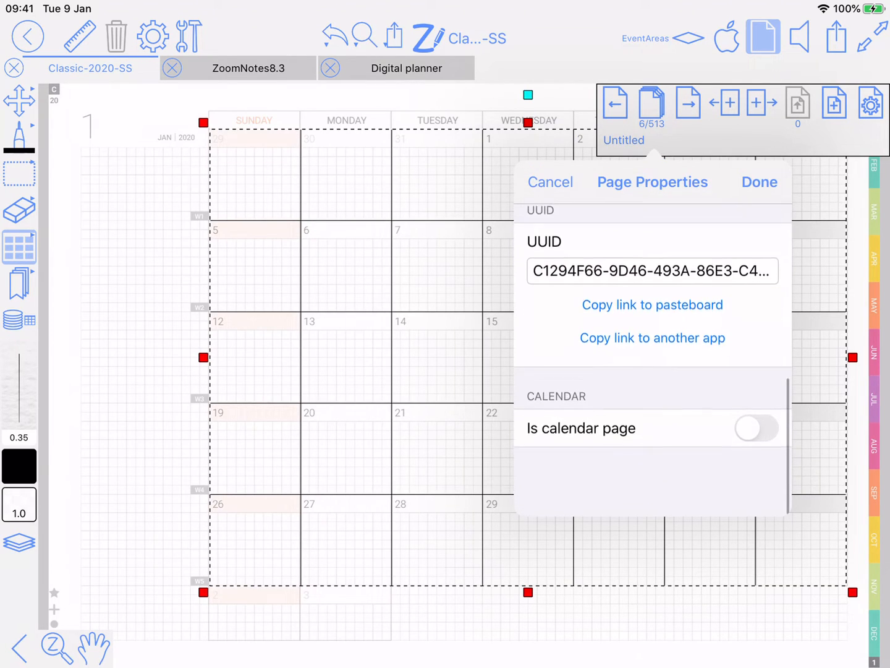
Make the page a calendar page dated January 2020 and open its planner configuration.
{"action": "left_click", "coordinate": [756, 428]}
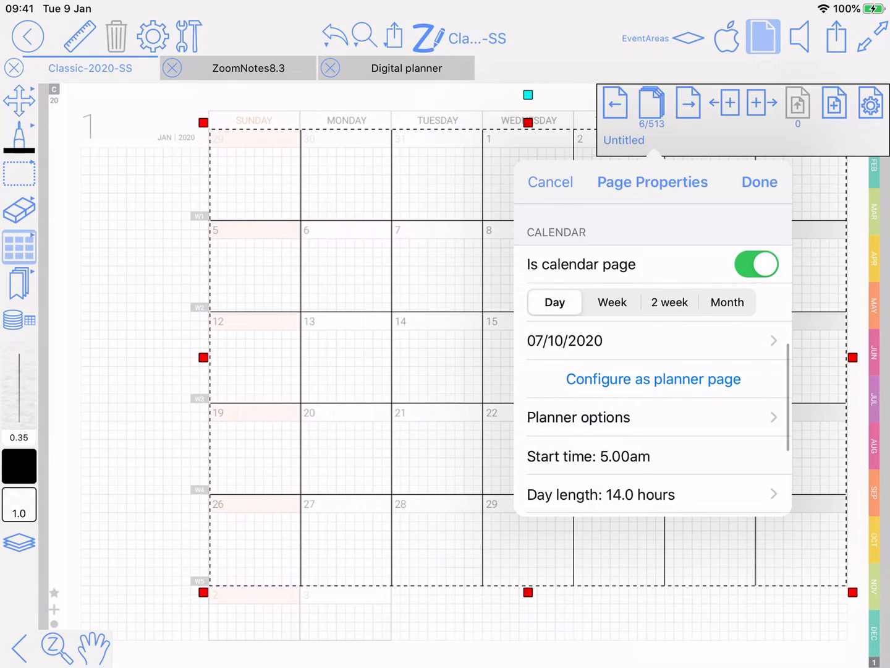
{"action": "left_click", "coordinate": [564, 341]}
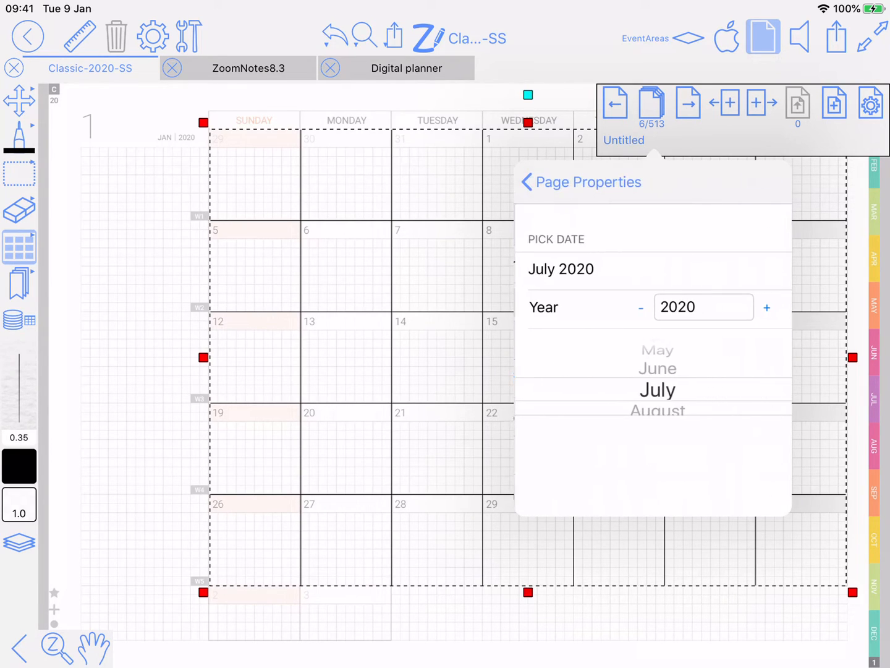
{"action": "scroll", "scroll_direction": "down", "scroll_amount": 3}
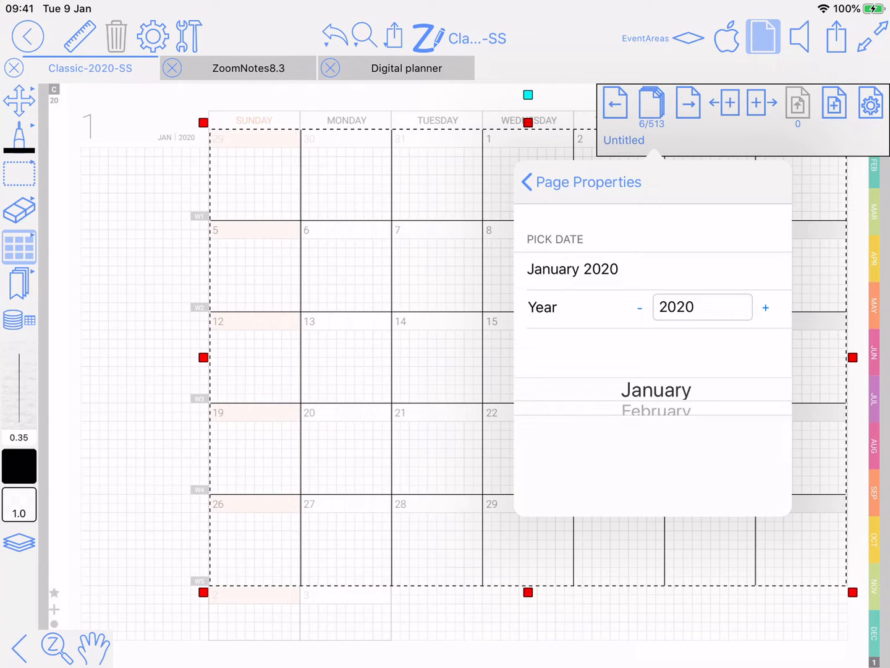
{"action": "left_click", "coordinate": [527, 182]}
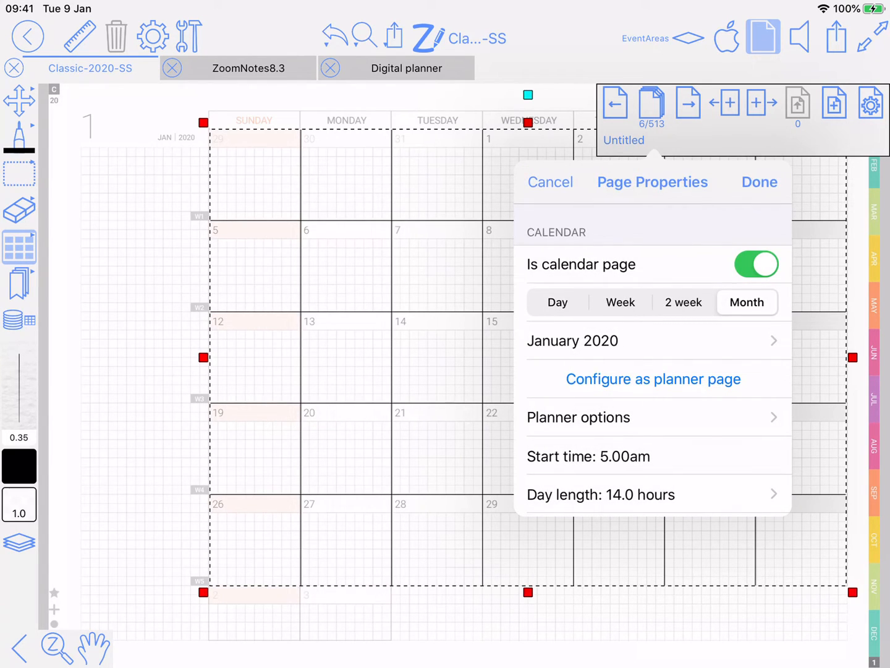
{"action": "left_click", "coordinate": [578, 416]}
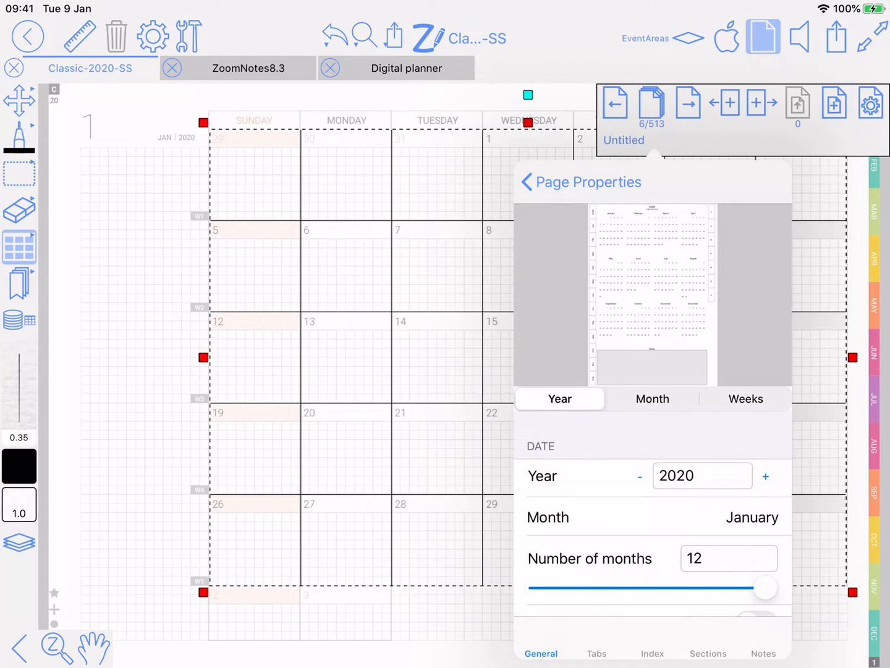
{"action": "scroll", "scroll_direction": "down", "scroll_amount": 3}
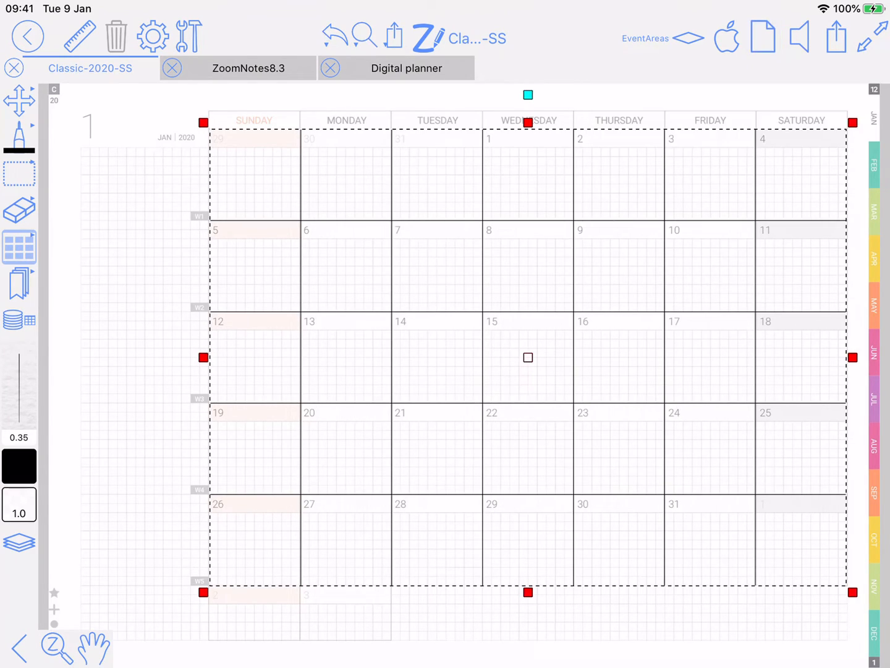
Turn on Show events with Months set to Markers in the document calendar settings.
{"action": "left_click", "coordinate": [429, 36]}
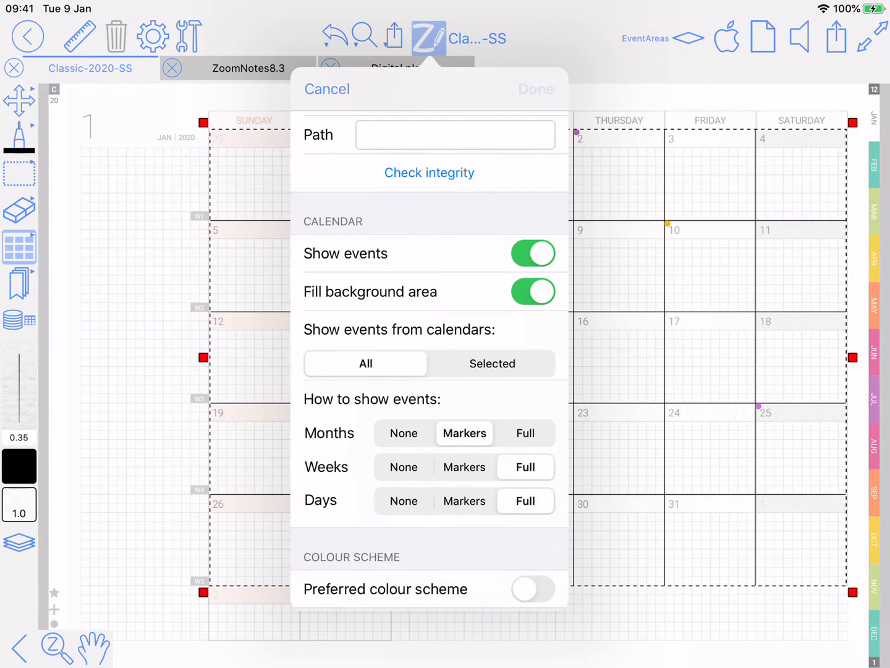
{"action": "left_click", "coordinate": [327, 89]}
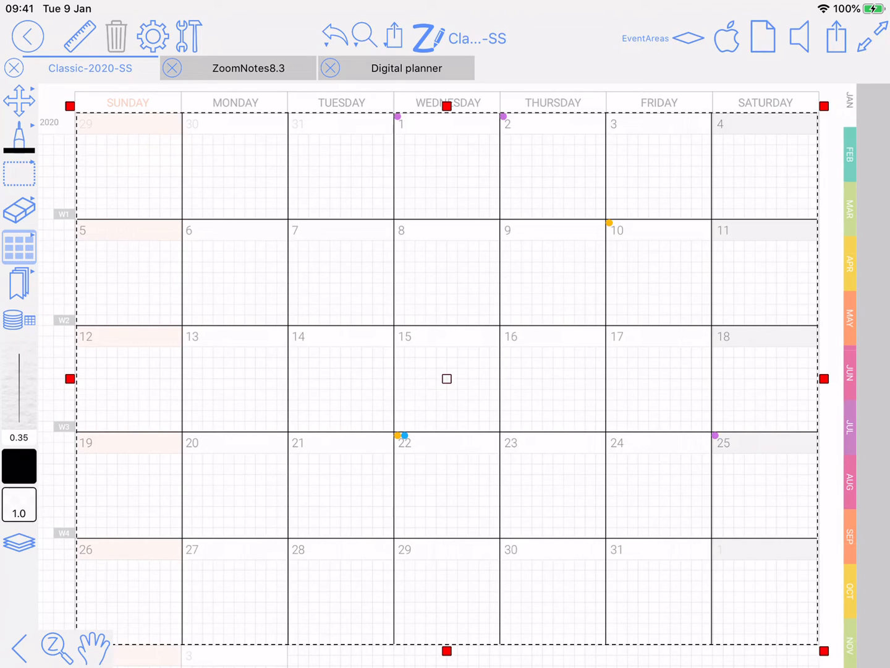
Open this page's properties and scroll through its Month calendar settings.
{"action": "left_click", "coordinate": [763, 37]}
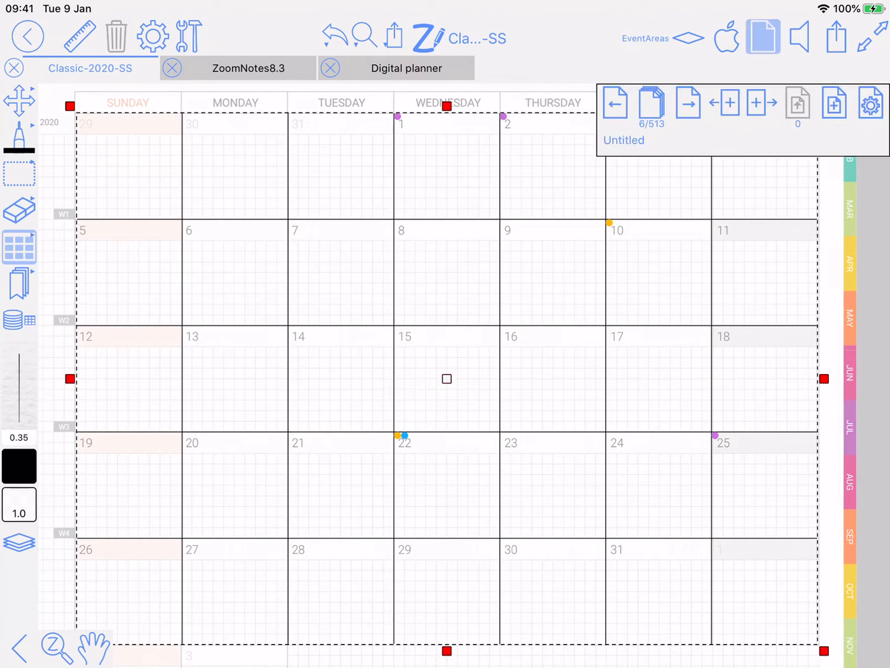
{"action": "left_click", "coordinate": [871, 103]}
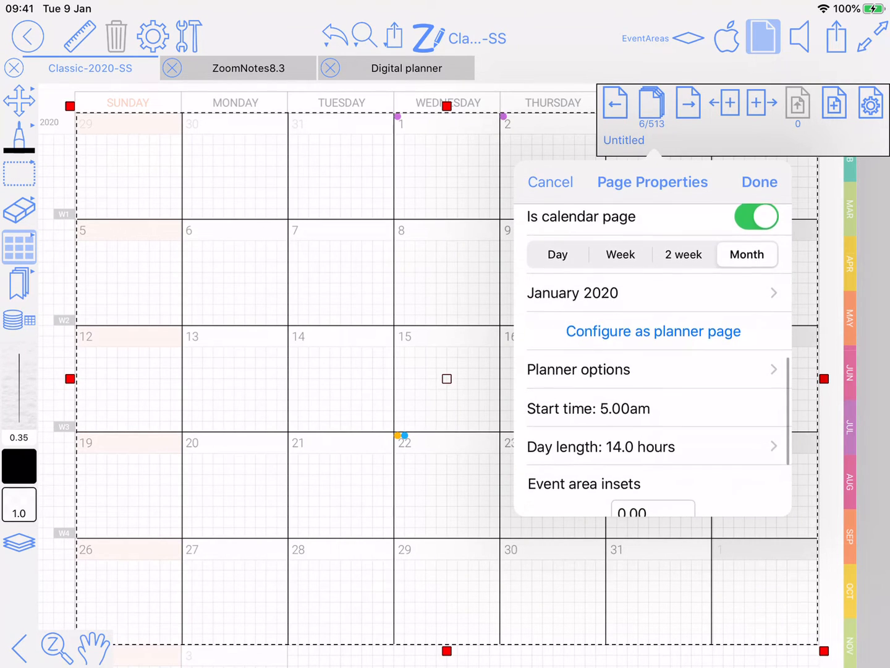
{"action": "scroll", "scroll_direction": "down", "scroll_amount": 3}
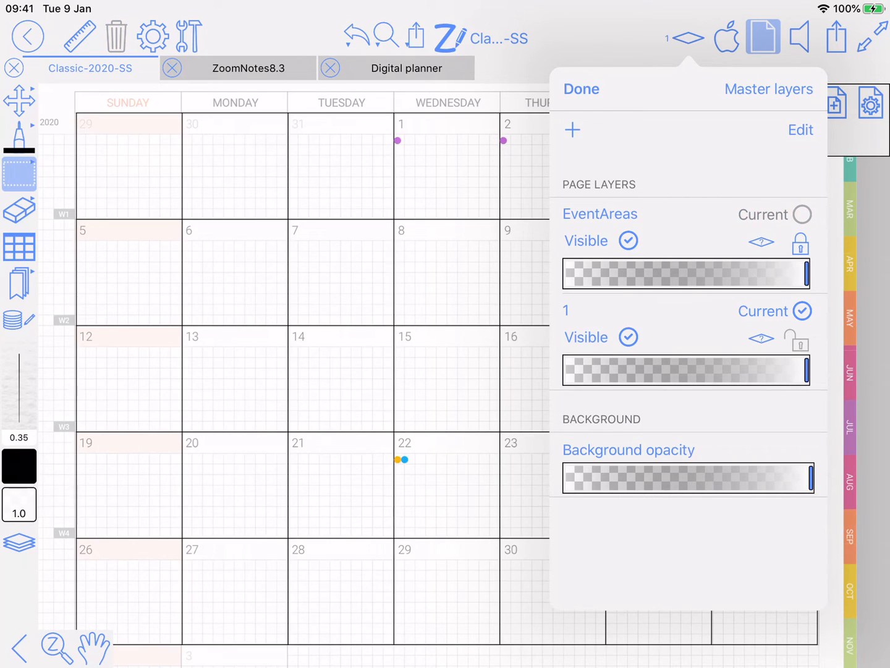
Uncheck Visible for the EventAreas layer so only event markers show.
{"action": "left_click", "coordinate": [628, 240]}
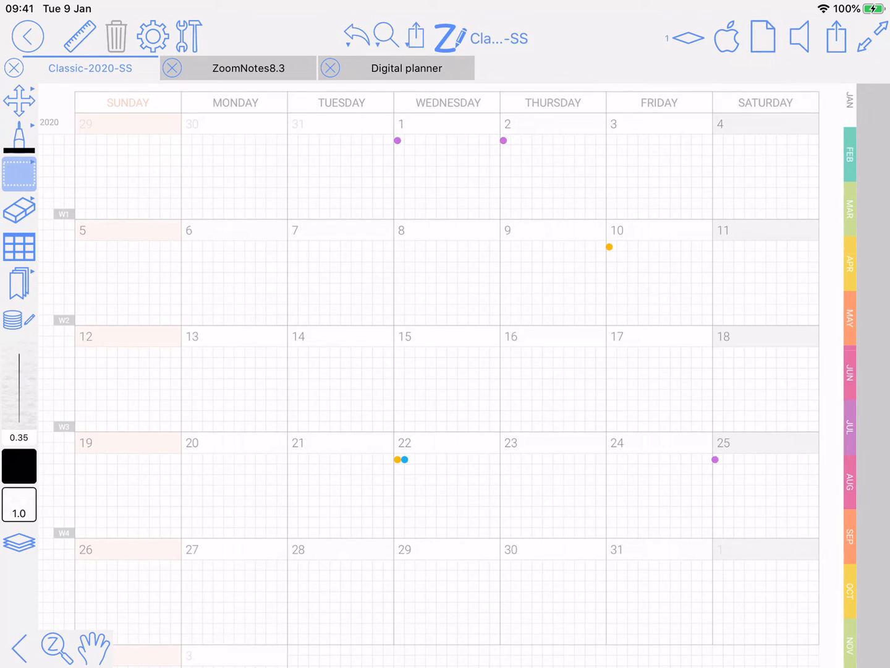
Copy the January page date properties to selected pages 6-17.
{"action": "left_click", "coordinate": [19, 173]}
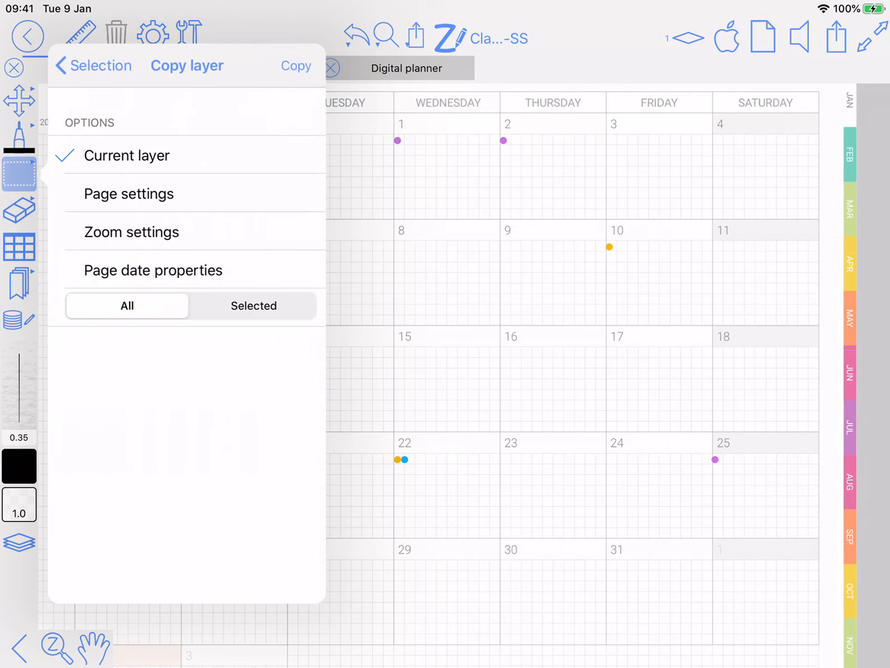
{"action": "left_click", "coordinate": [153, 270]}
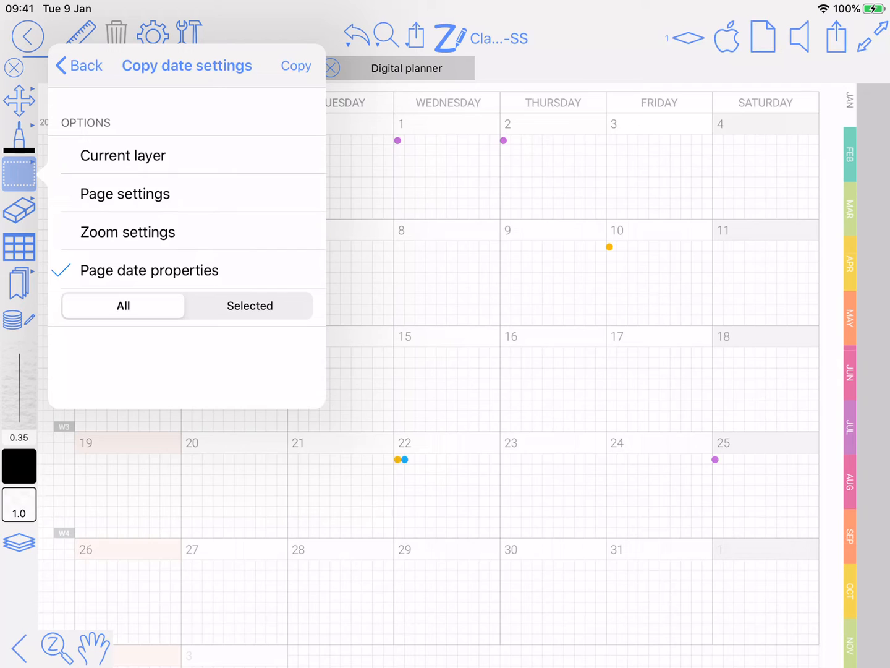
{"action": "left_click", "coordinate": [249, 305]}
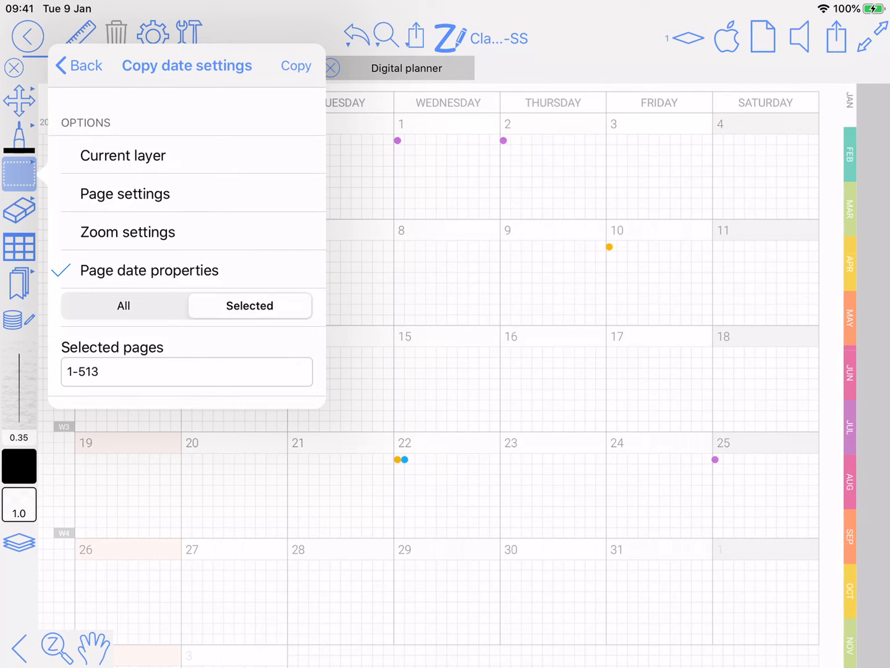
{"action": "left_click", "coordinate": [185, 371]}
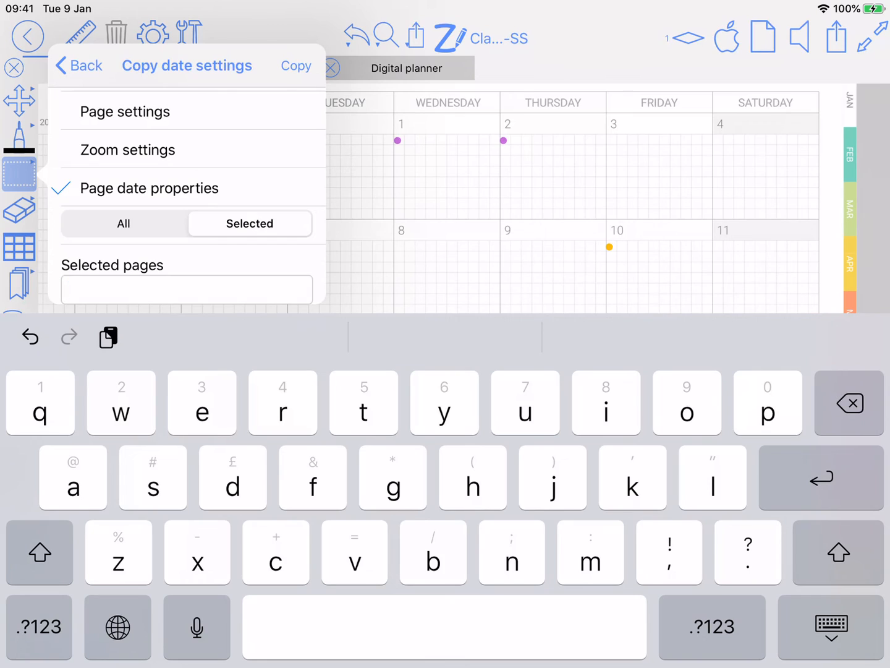
{"action": "type", "text": "6"}
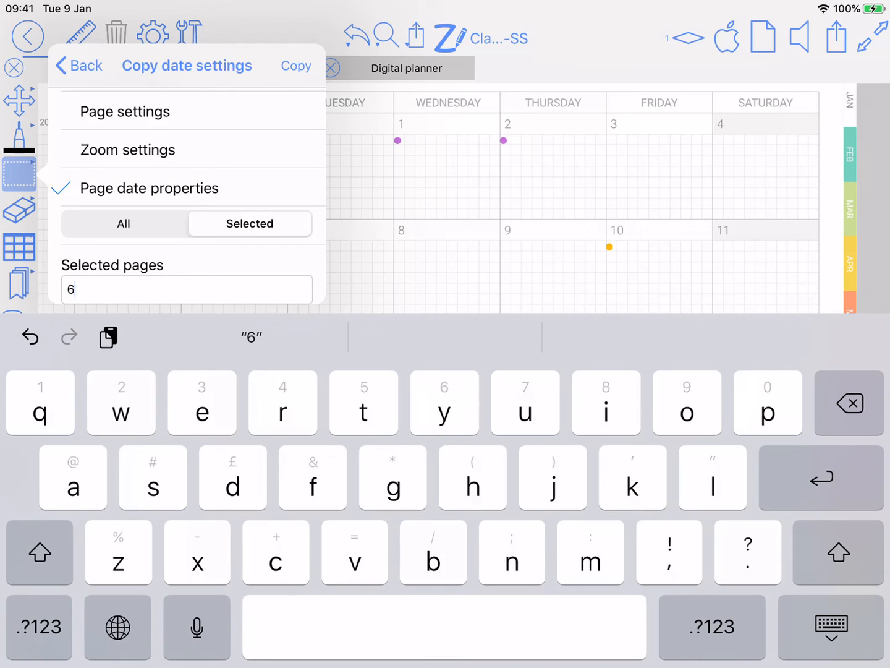
{"action": "left_click", "coordinate": [38, 626]}
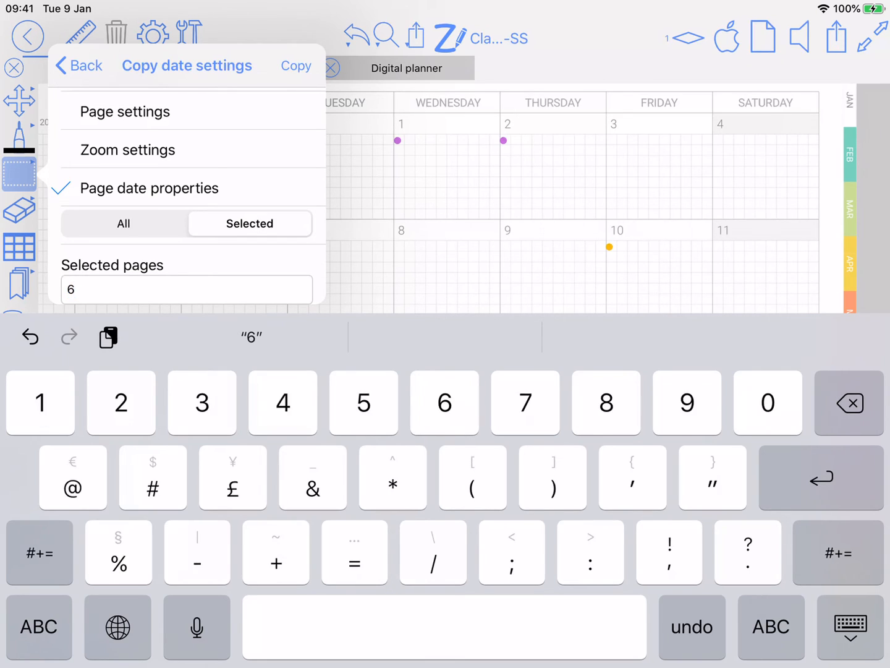
{"action": "type", "text": "-"}
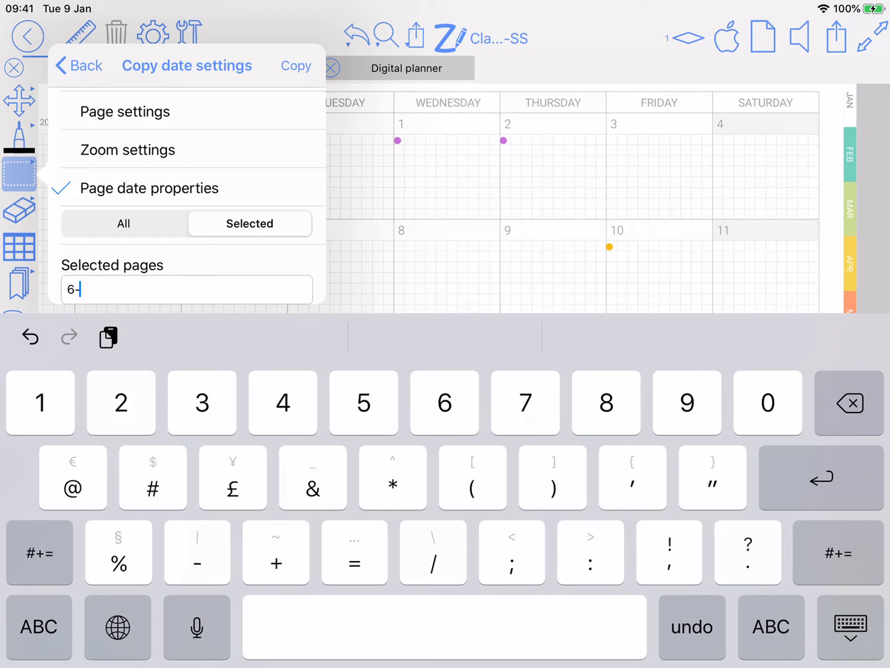
{"action": "type", "text": "17"}
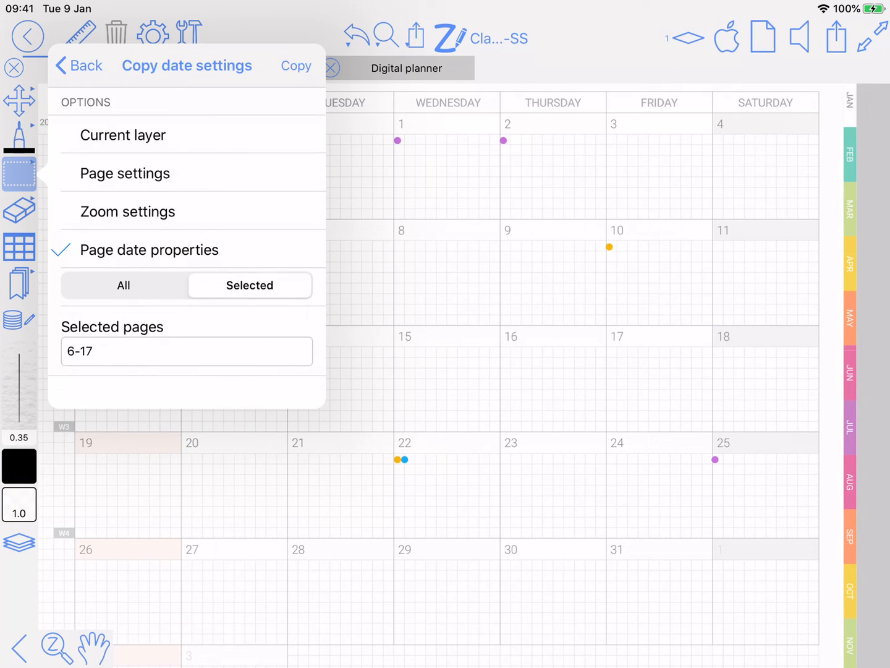
{"action": "left_click", "coordinate": [78, 65]}
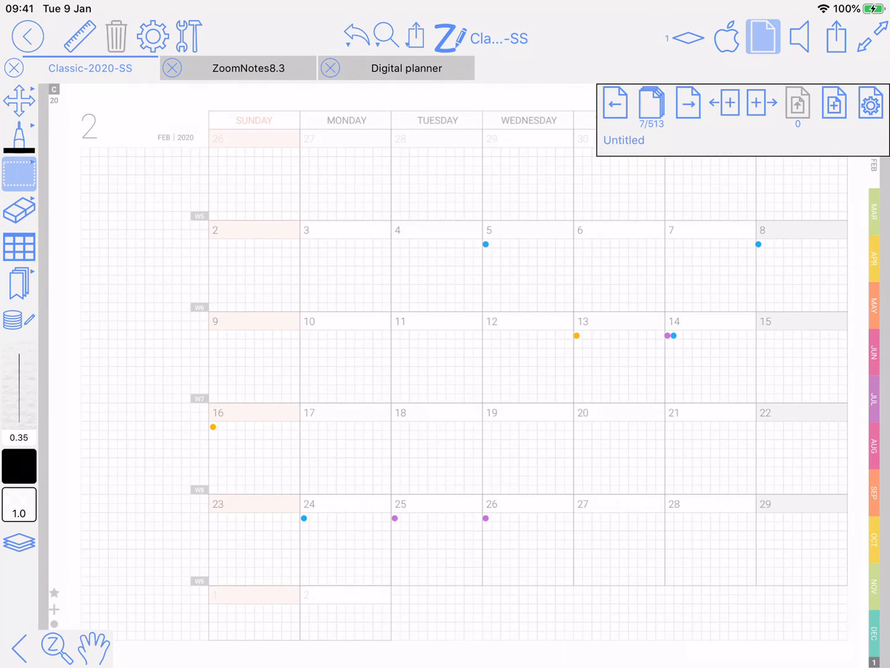
Page forward through the later month pages to the December 2019 week 51 page.
{"action": "left_click", "coordinate": [688, 104]}
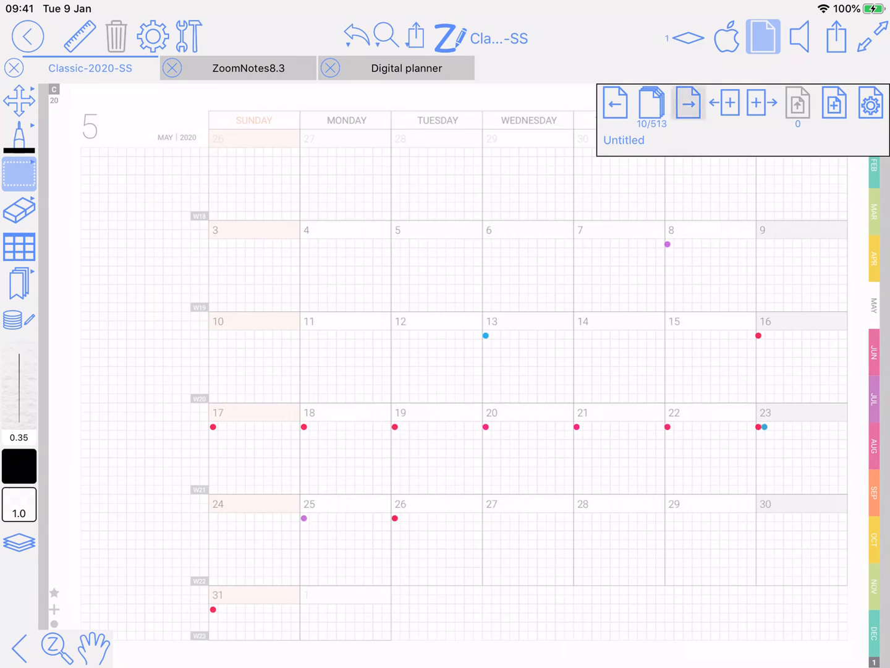
{"action": "left_click", "coordinate": [688, 103]}
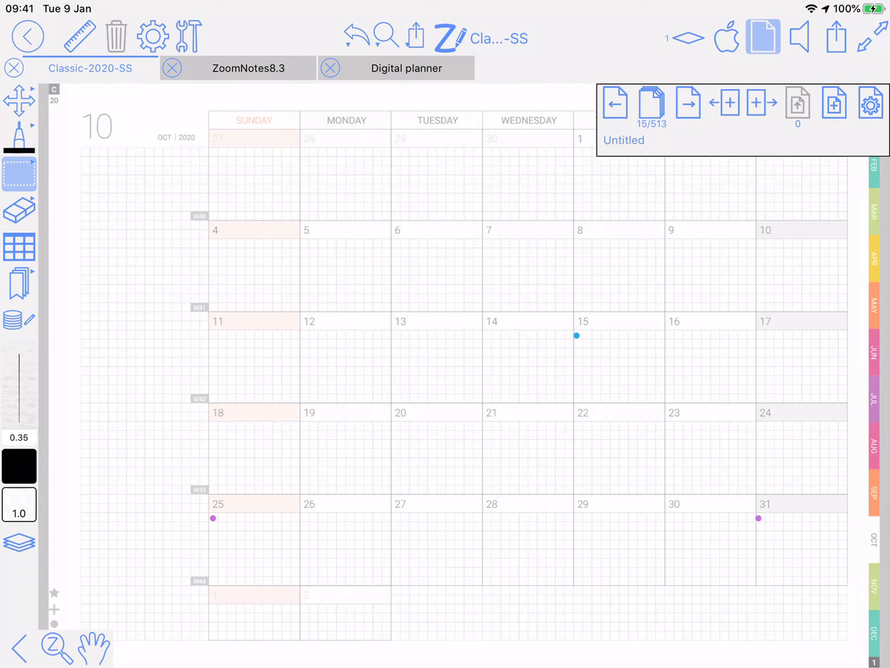
{"action": "left_click", "coordinate": [688, 104]}
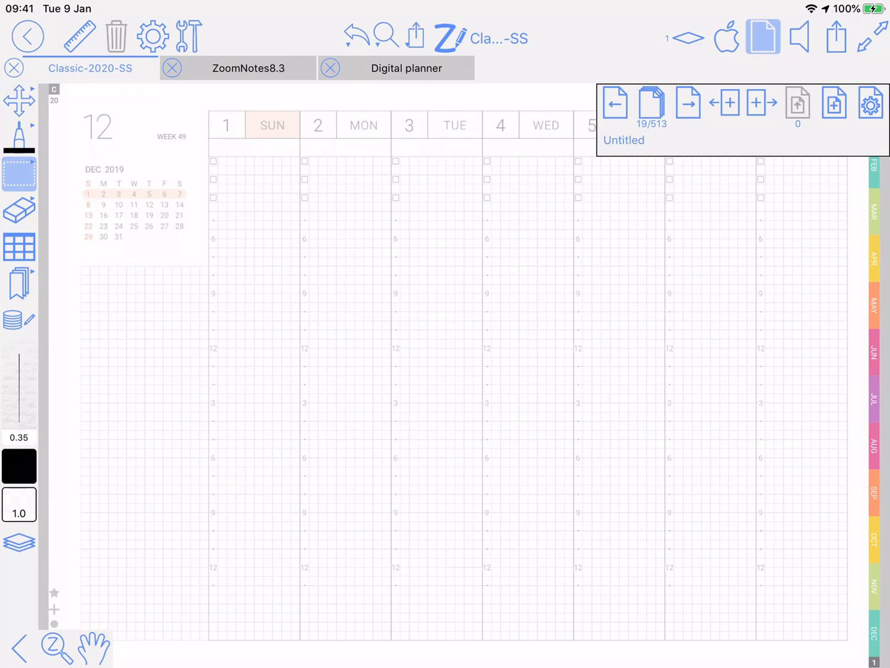
{"action": "left_click", "coordinate": [688, 103]}
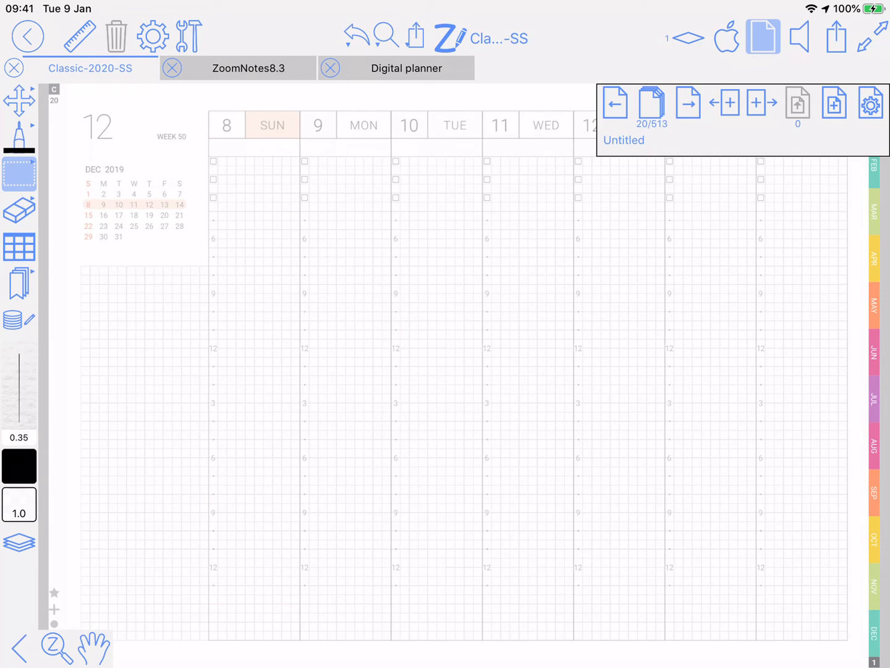
{"action": "left_click", "coordinate": [688, 104]}
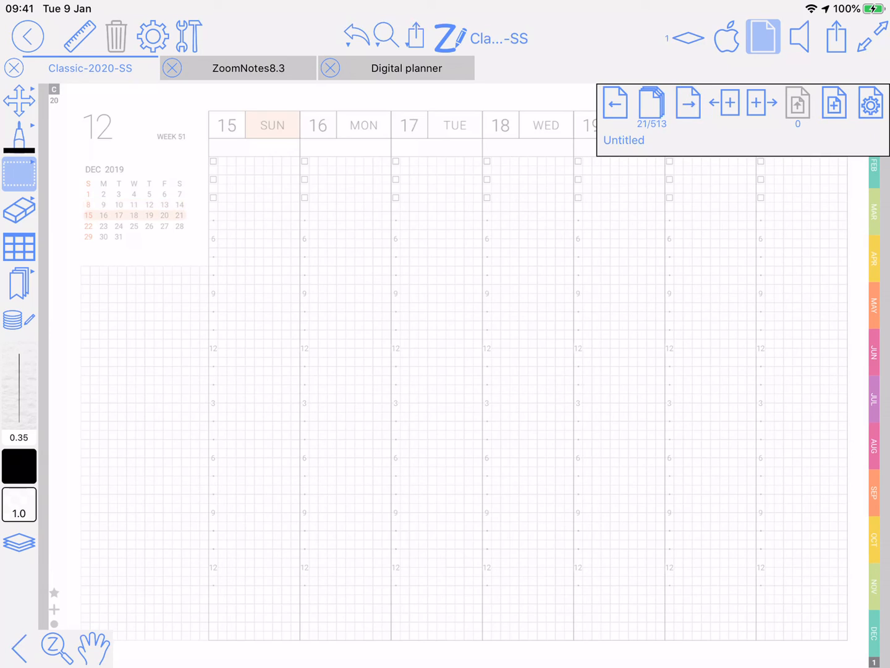